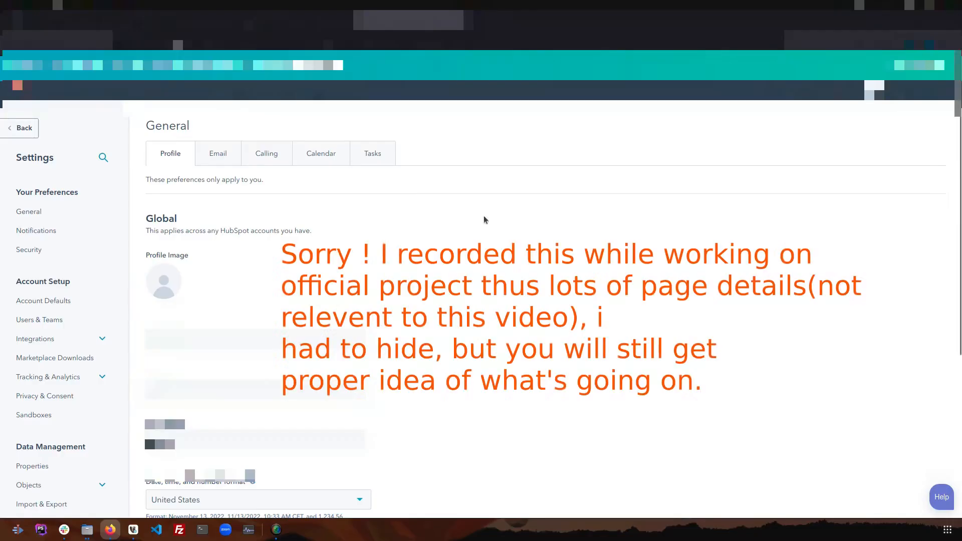
{"action": "mouse_move", "coordinate": [583, 183]}
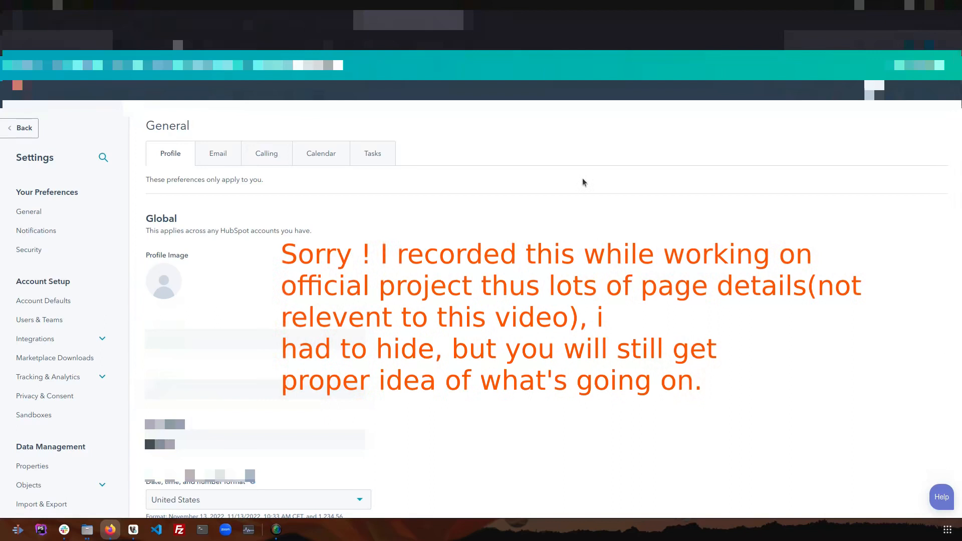
{"action": "mouse_move", "coordinate": [575, 181]}
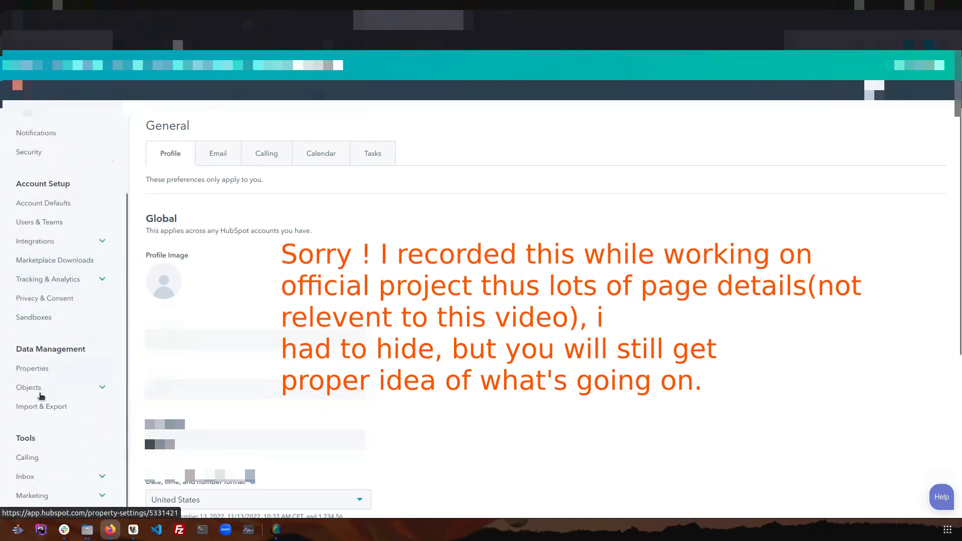
- Show the Import & Export page under Data Management in HubSpot settings
{"action": "left_click", "coordinate": [41, 406]}
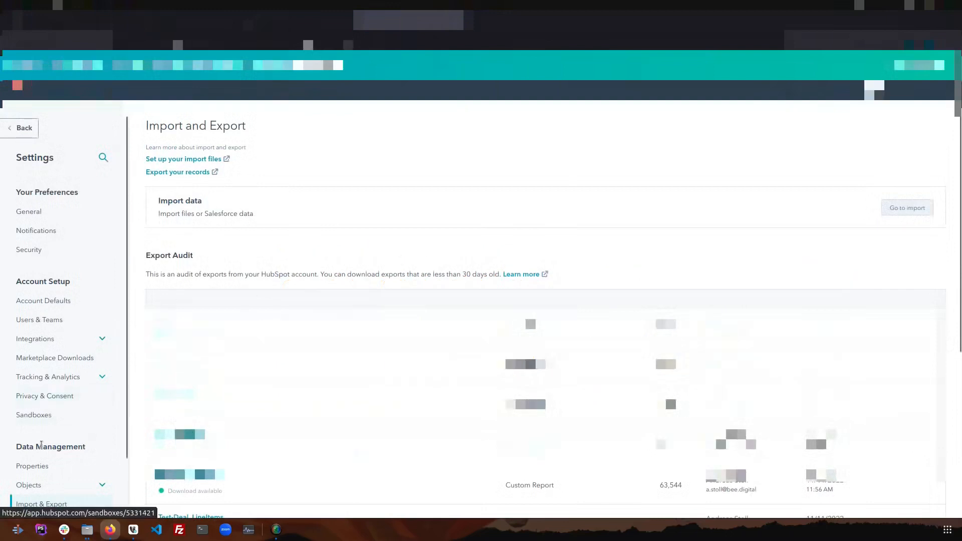
{"action": "mouse_move", "coordinate": [32, 466]}
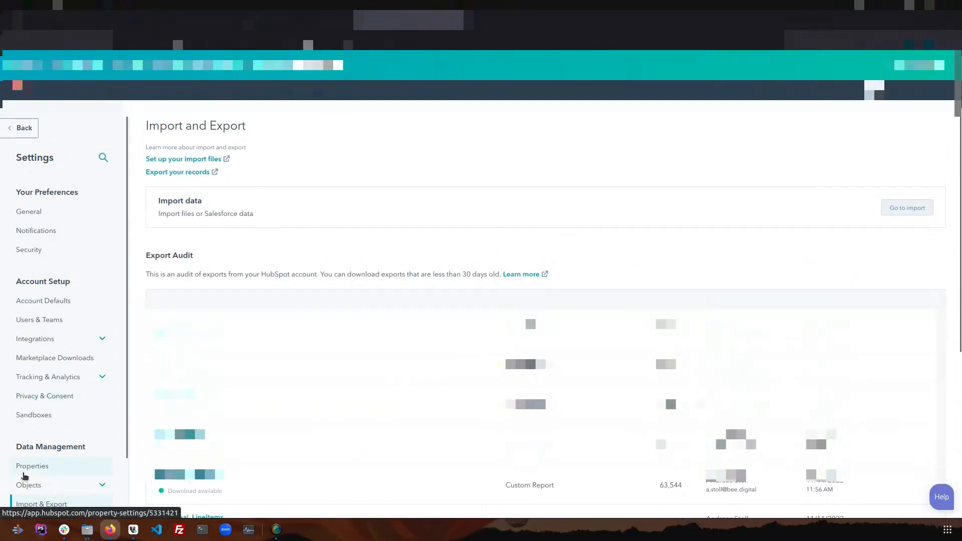
{"action": "left_click", "coordinate": [42, 504]}
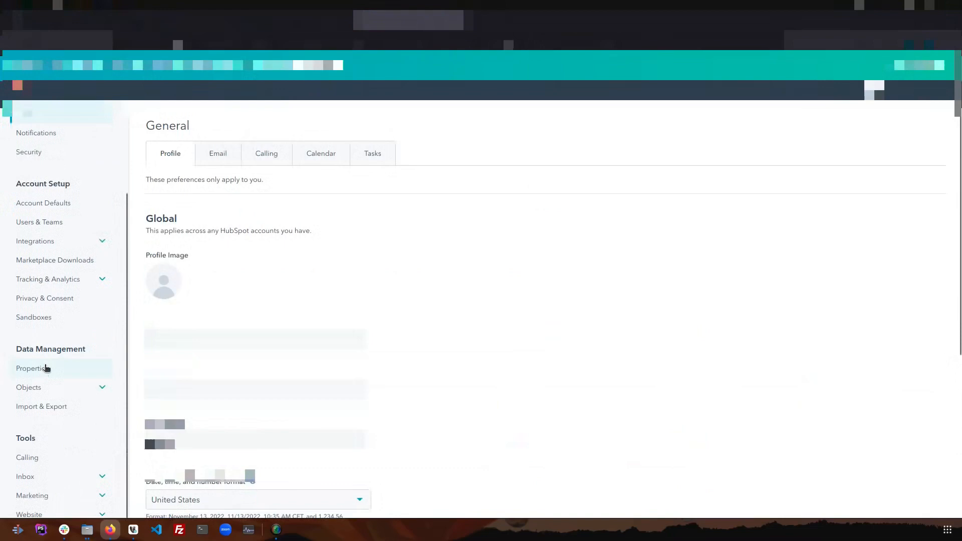
{"action": "scroll", "scroll_direction": "down", "scroll_amount": 3}
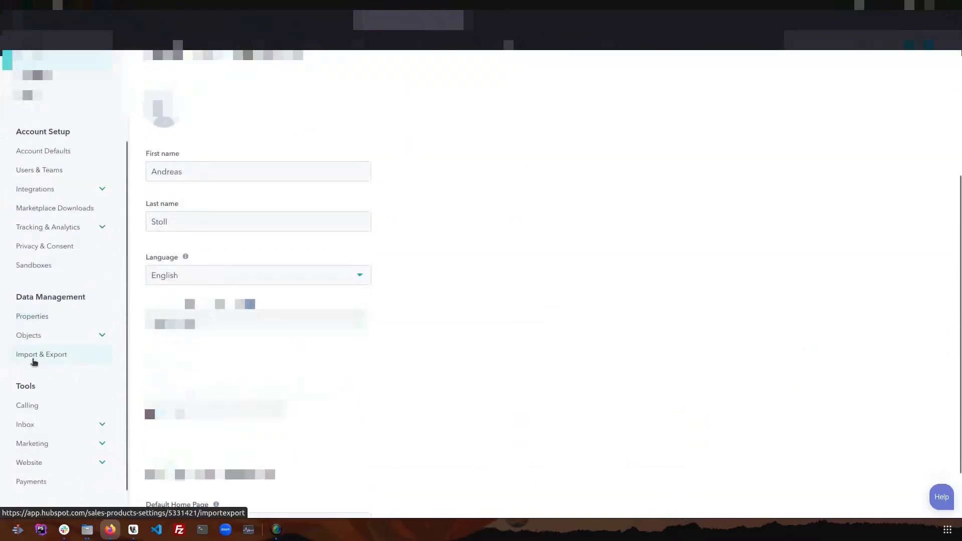
{"action": "left_click", "coordinate": [41, 354]}
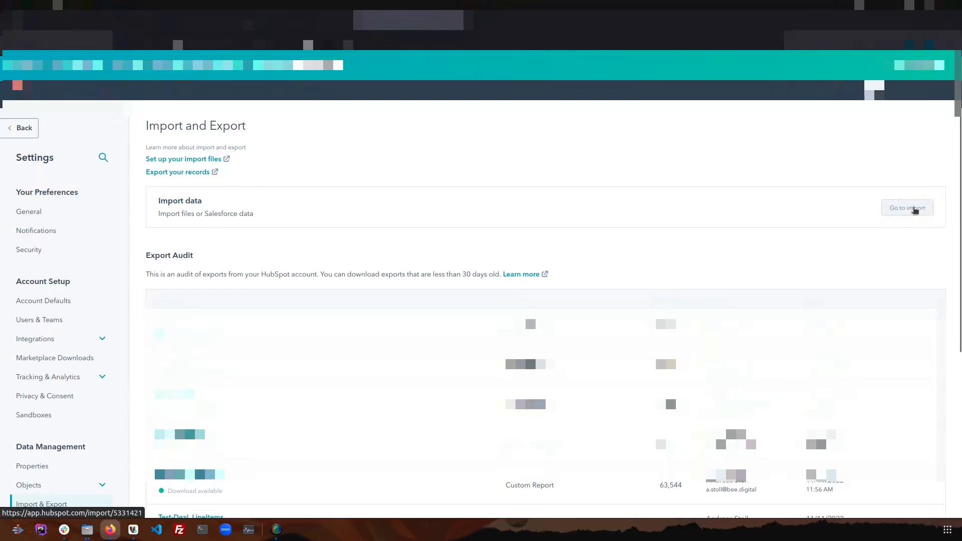
- Start a new import using a file from the computer
{"action": "left_click", "coordinate": [906, 208]}
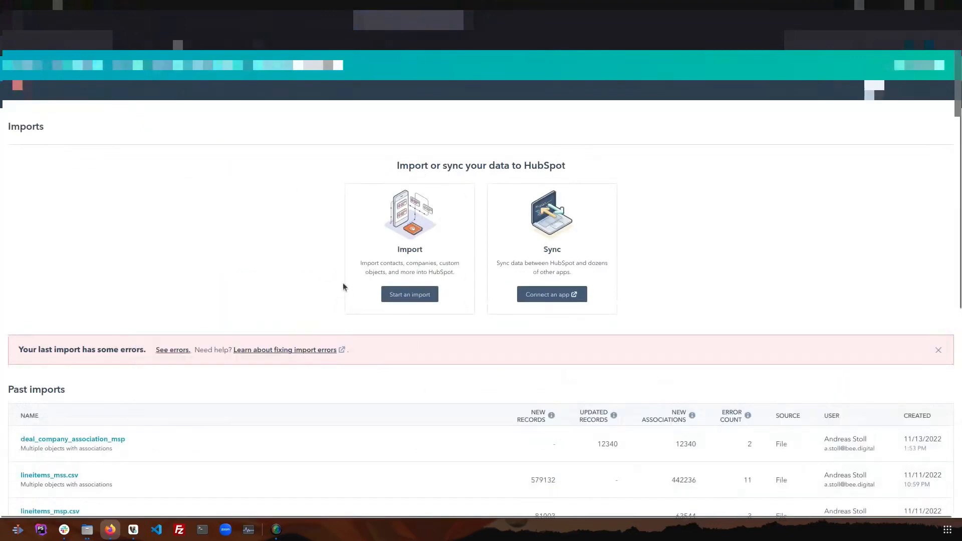
{"action": "left_click", "coordinate": [408, 293]}
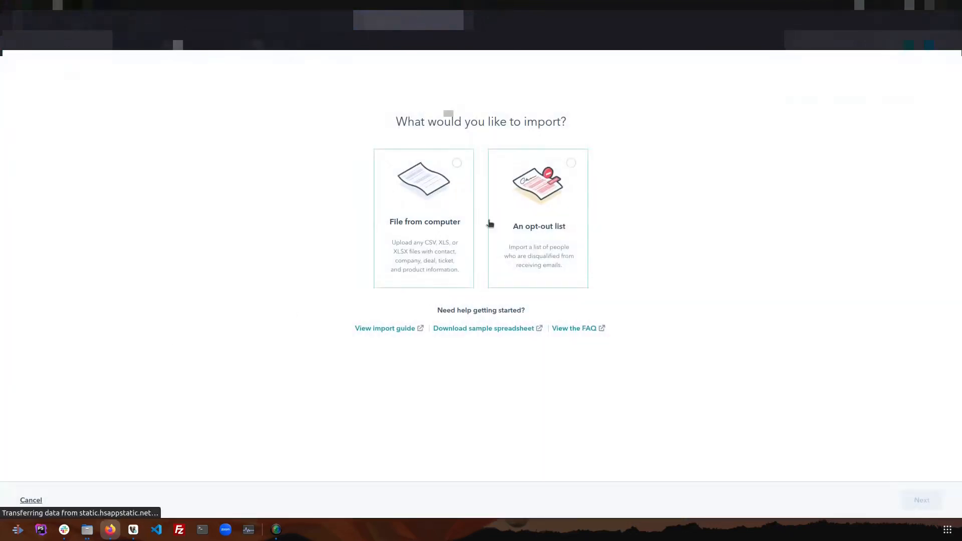
{"action": "left_click", "coordinate": [423, 217]}
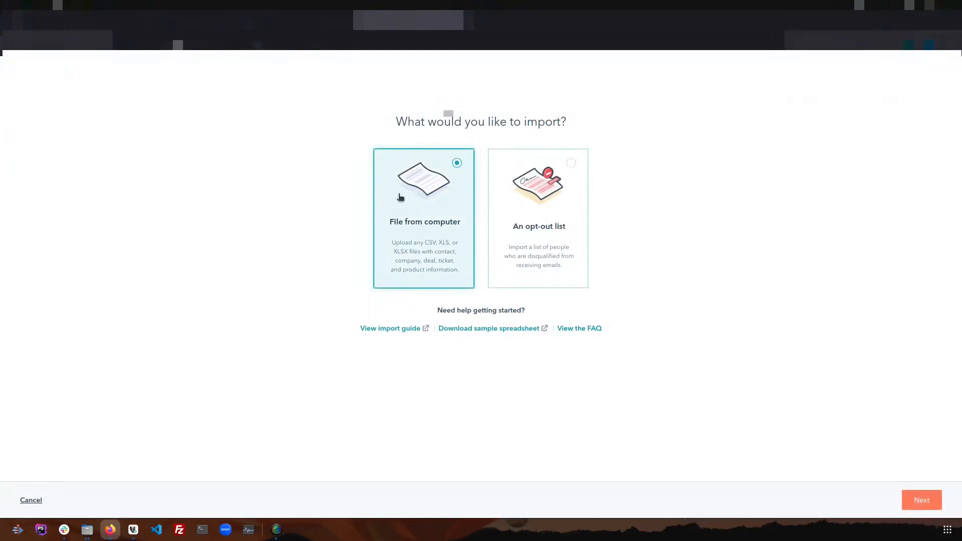
{"action": "mouse_move", "coordinate": [498, 241]}
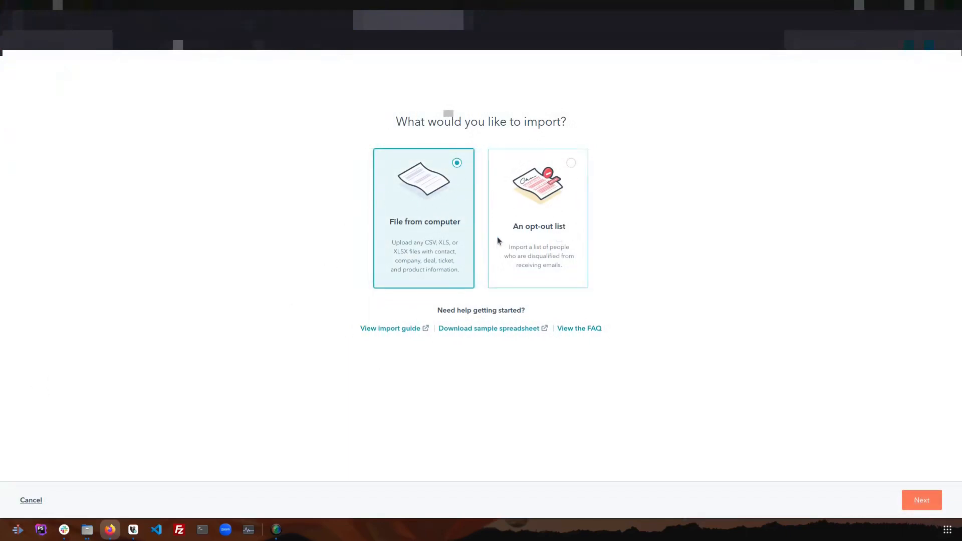
{"action": "left_click", "coordinate": [921, 500]}
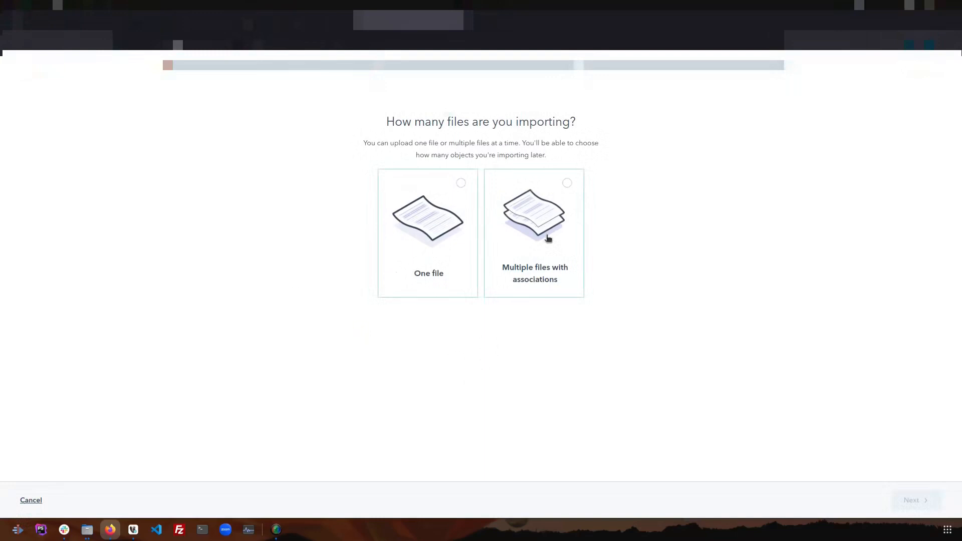
- Choose to import a single file
{"action": "left_click", "coordinate": [427, 234]}
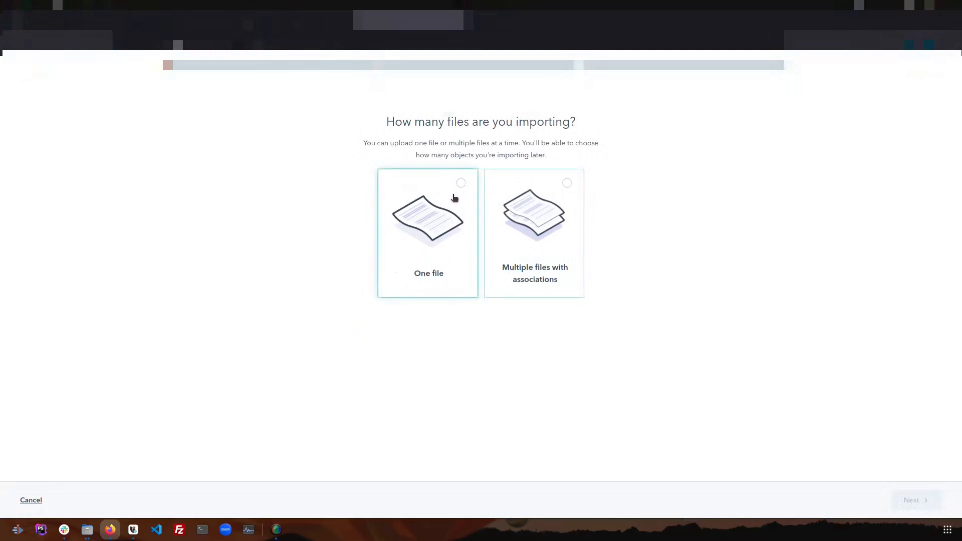
{"action": "mouse_move", "coordinate": [441, 219]}
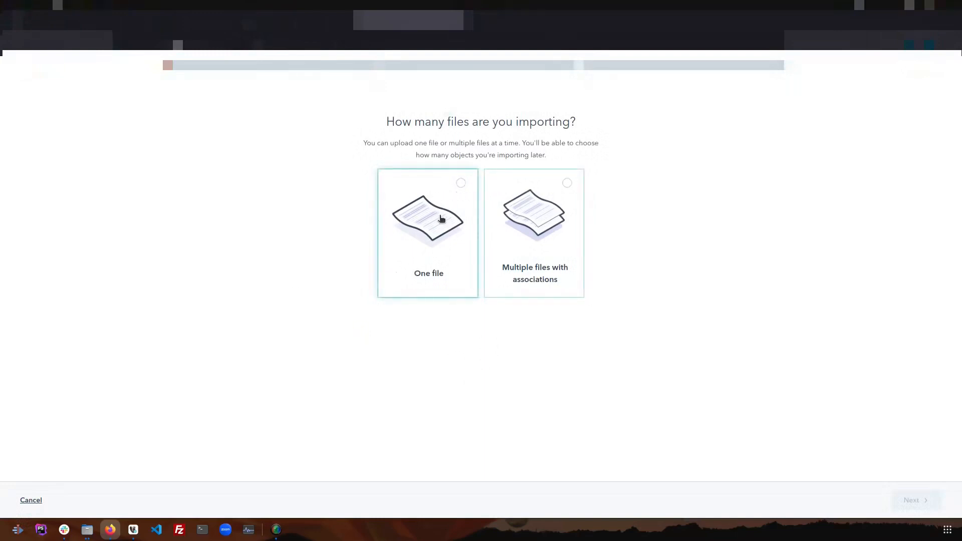
{"action": "left_click", "coordinate": [533, 232]}
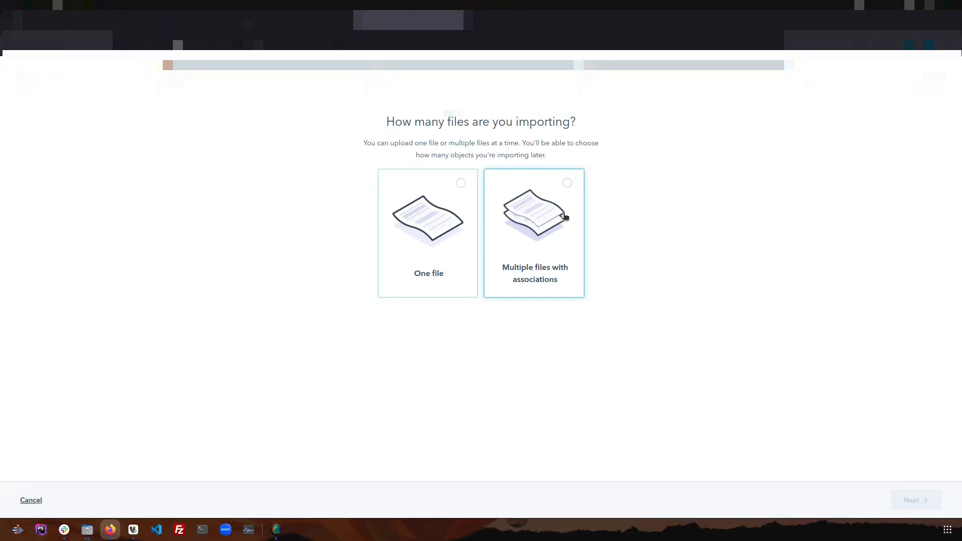
{"action": "left_click", "coordinate": [428, 233]}
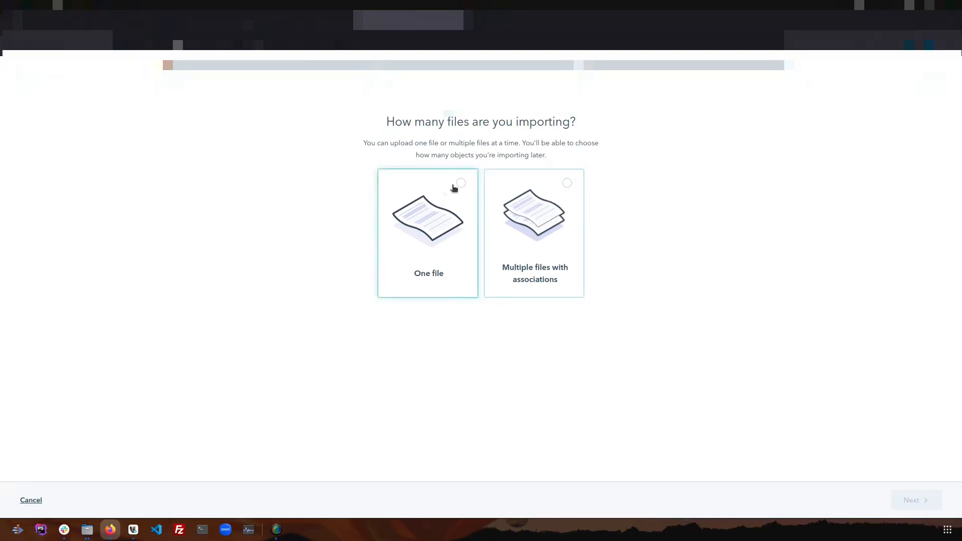
{"action": "left_click", "coordinate": [428, 231]}
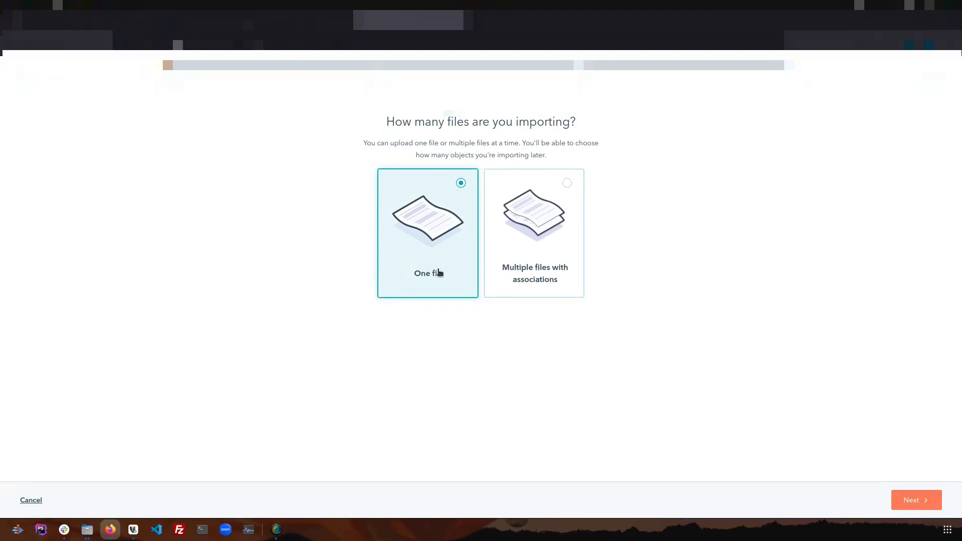
{"action": "mouse_move", "coordinate": [866, 473]}
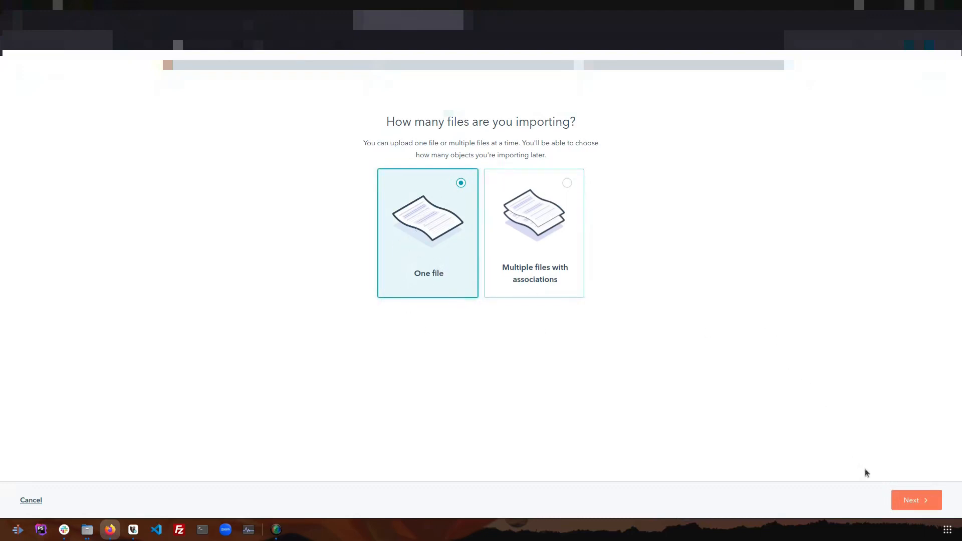
- Set the import to multiple objects covering contacts and deals
{"action": "left_click", "coordinate": [915, 500]}
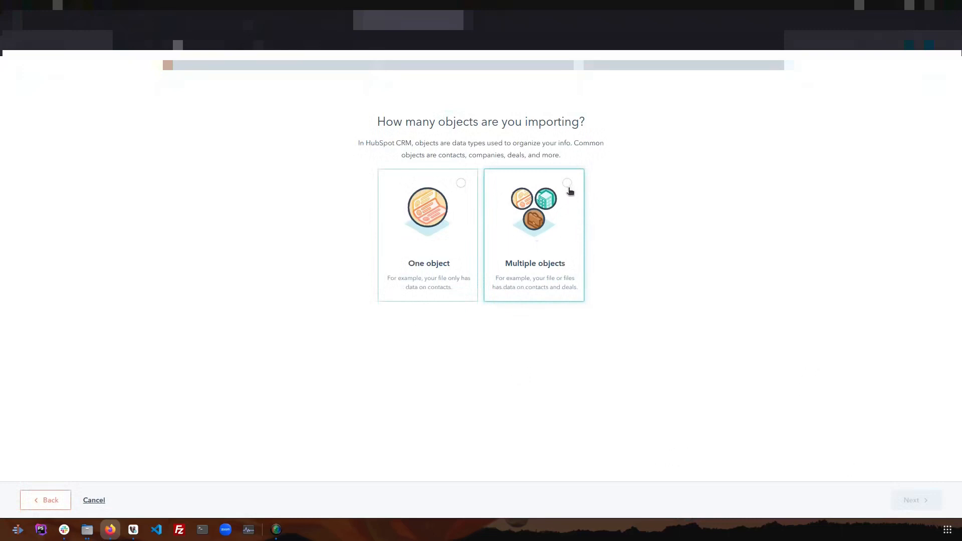
{"action": "left_click", "coordinate": [533, 235]}
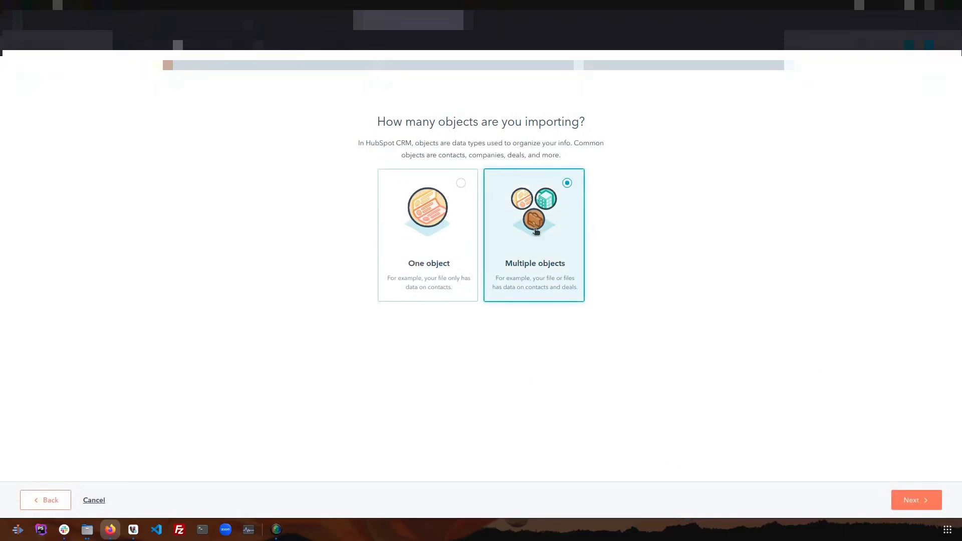
{"action": "left_click", "coordinate": [916, 500]}
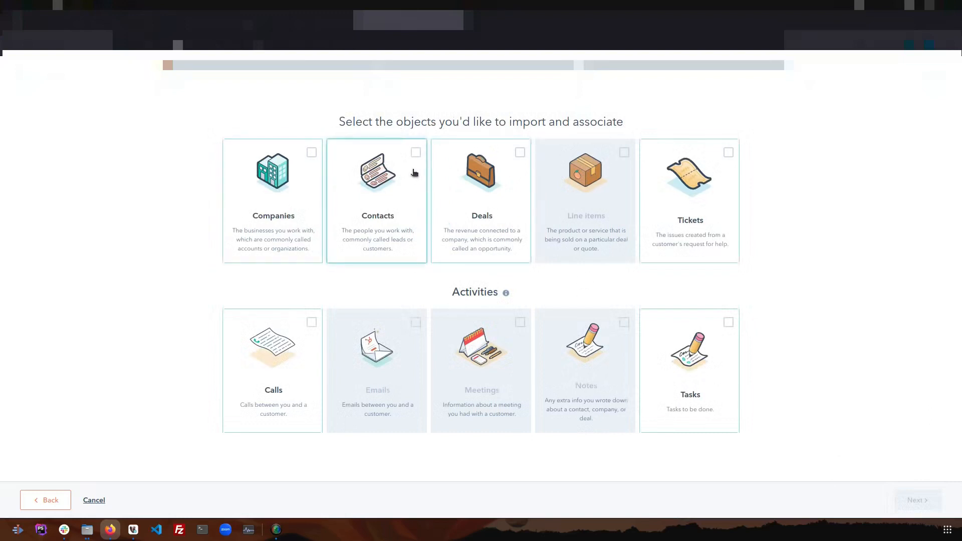
{"action": "left_click", "coordinate": [481, 200]}
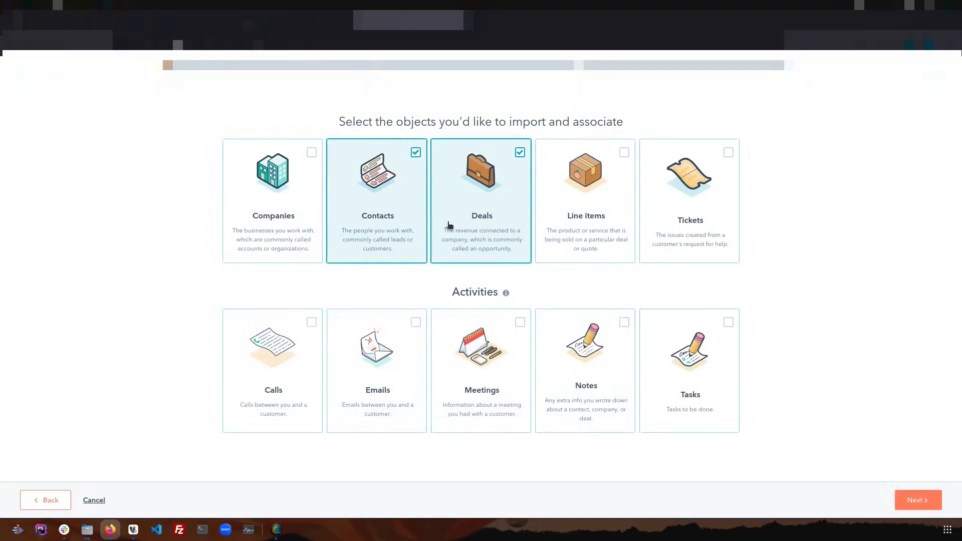
{"action": "left_click", "coordinate": [916, 499]}
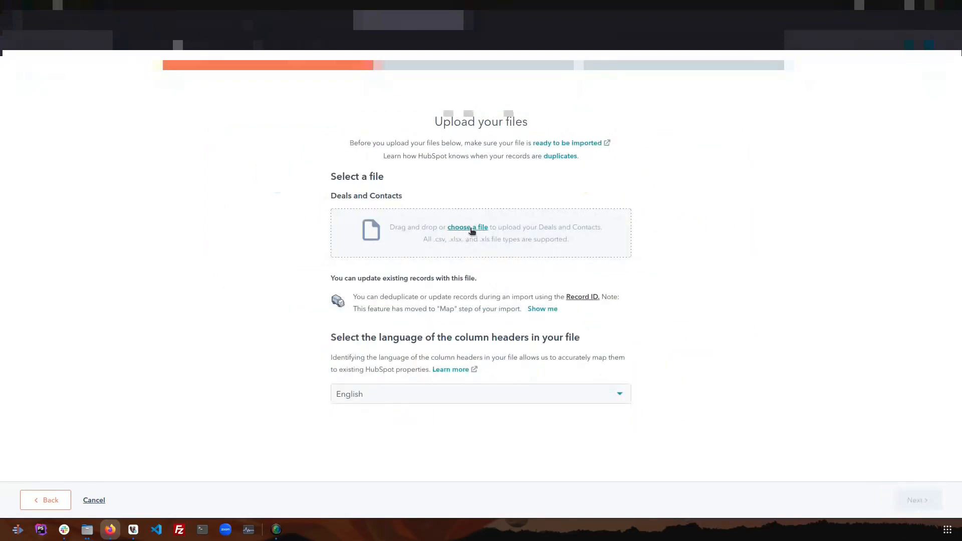
- Attach the CSV v5_d_msp_con_assoc_202211131403.csv for upload
{"action": "left_click", "coordinate": [467, 227]}
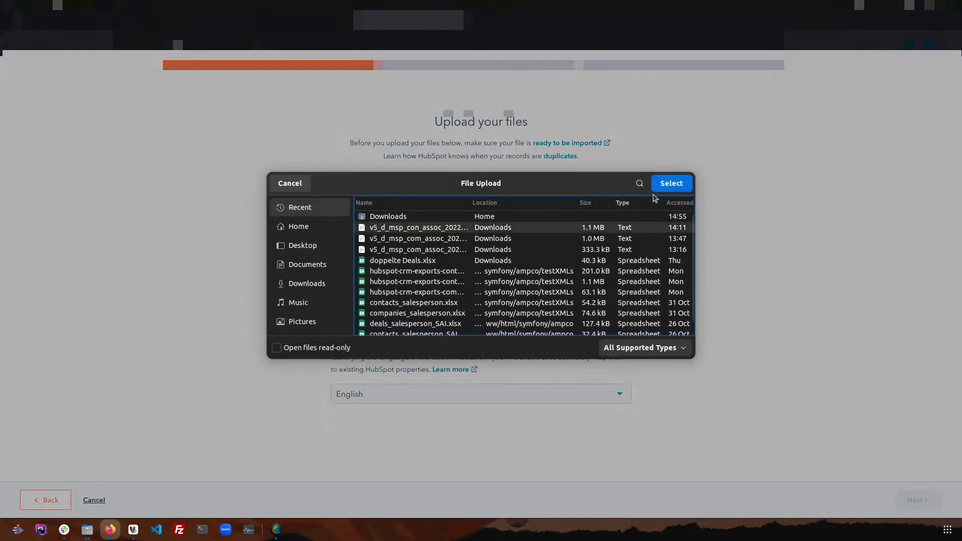
{"action": "left_click", "coordinate": [670, 183]}
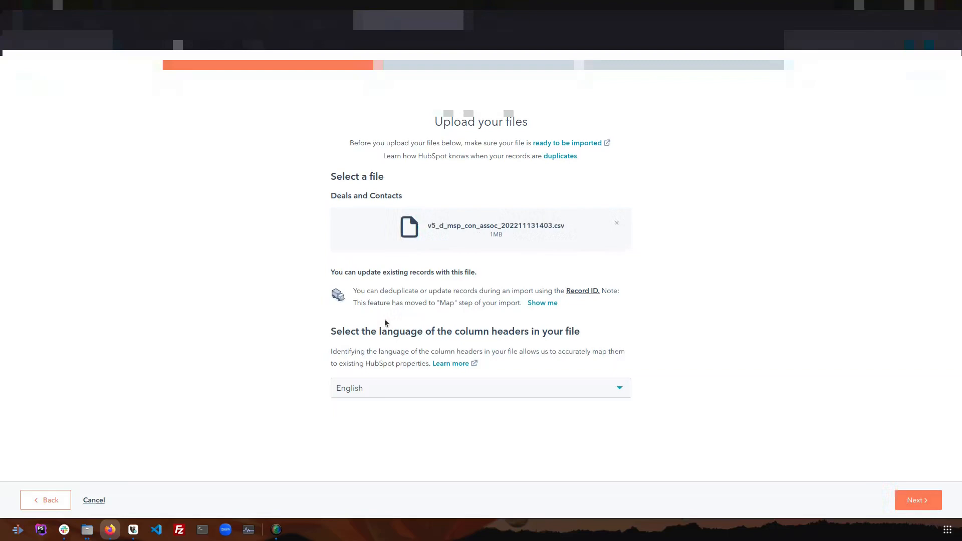
{"action": "mouse_move", "coordinate": [897, 443]}
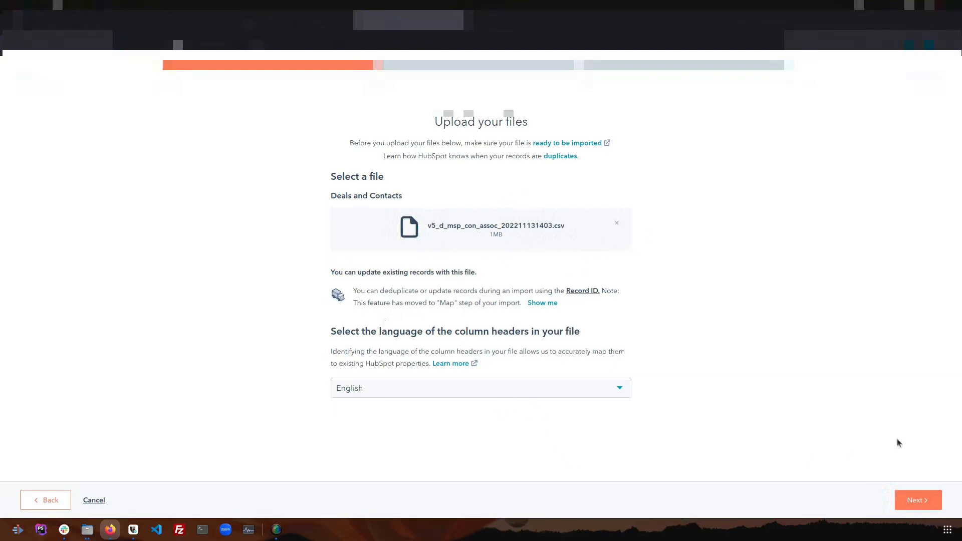
- Mark the hd_msp_id and hc_id columns as not imported and review the hd_sai sample ids
{"action": "left_click", "coordinate": [916, 500]}
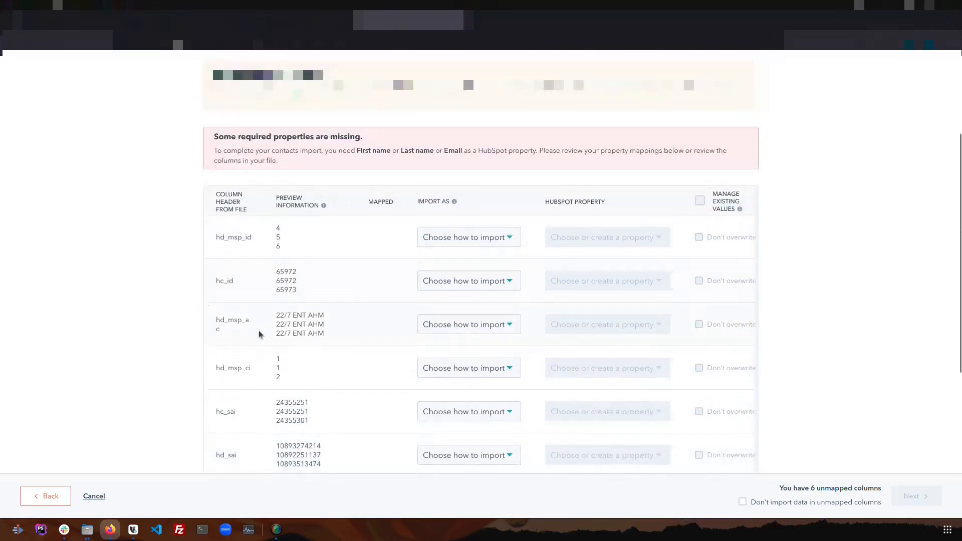
{"action": "left_click", "coordinate": [468, 236]}
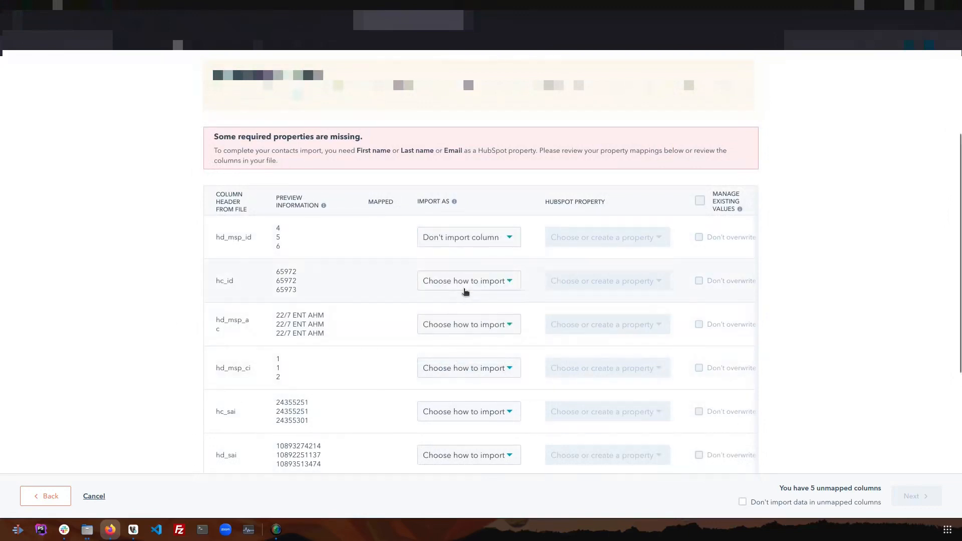
{"action": "left_click", "coordinate": [468, 281]}
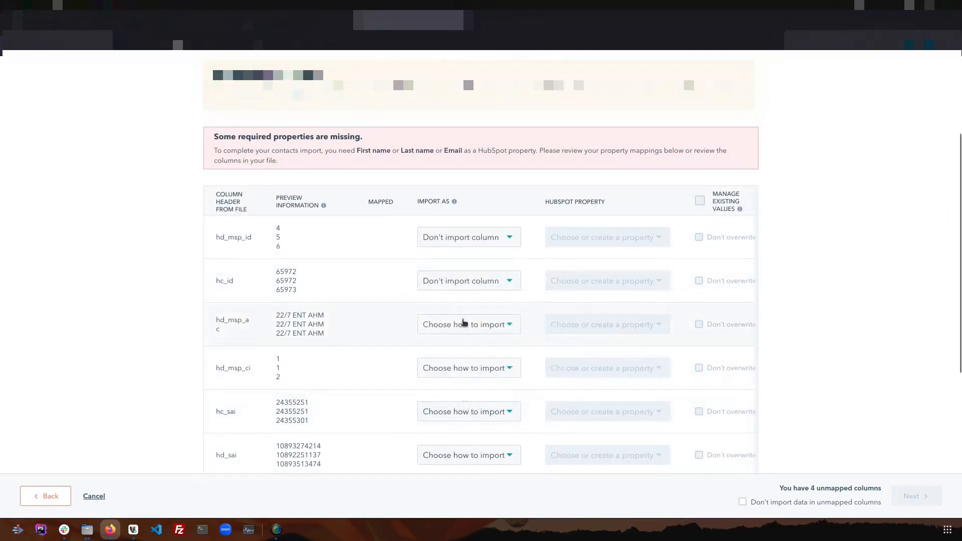
{"action": "left_click", "coordinate": [468, 323]}
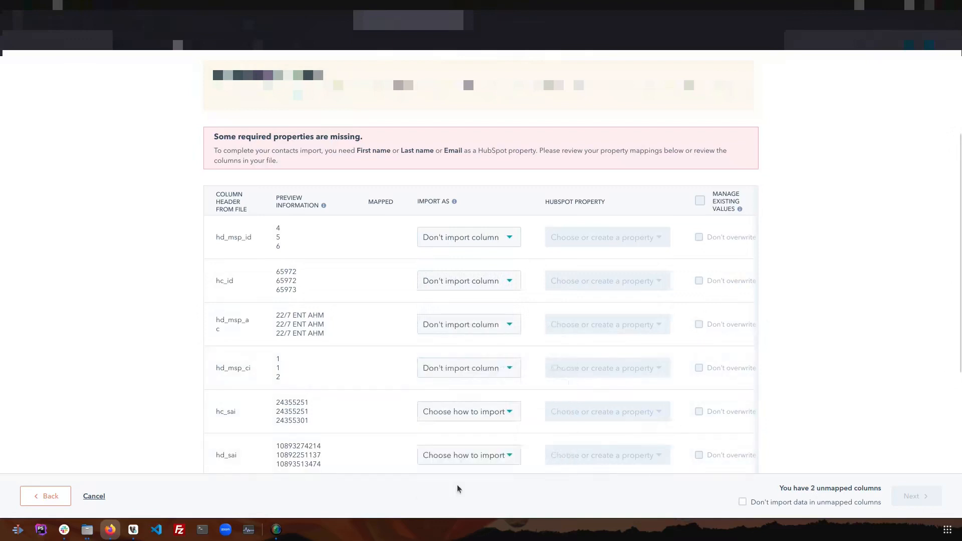
{"action": "scroll", "scroll_direction": "down", "scroll_amount": 3}
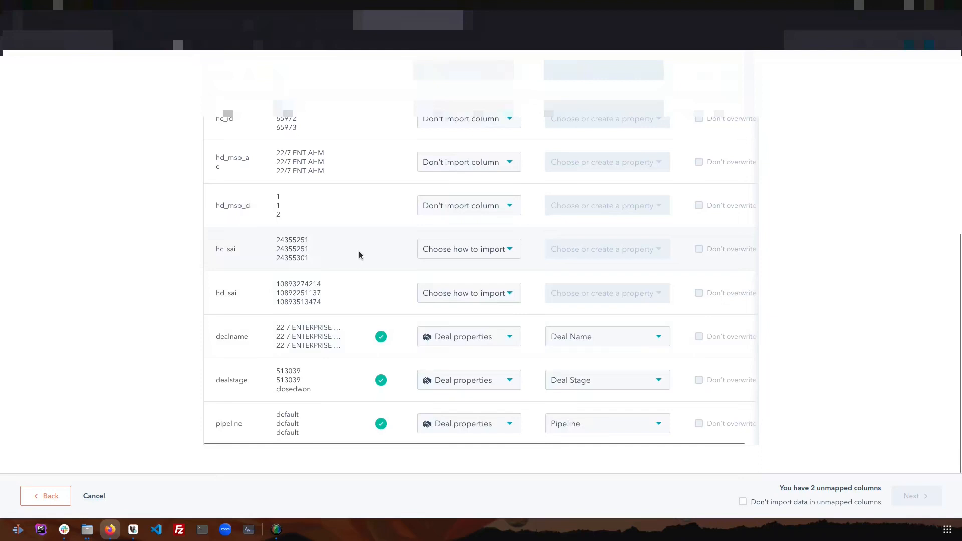
{"action": "mouse_move", "coordinate": [274, 237]}
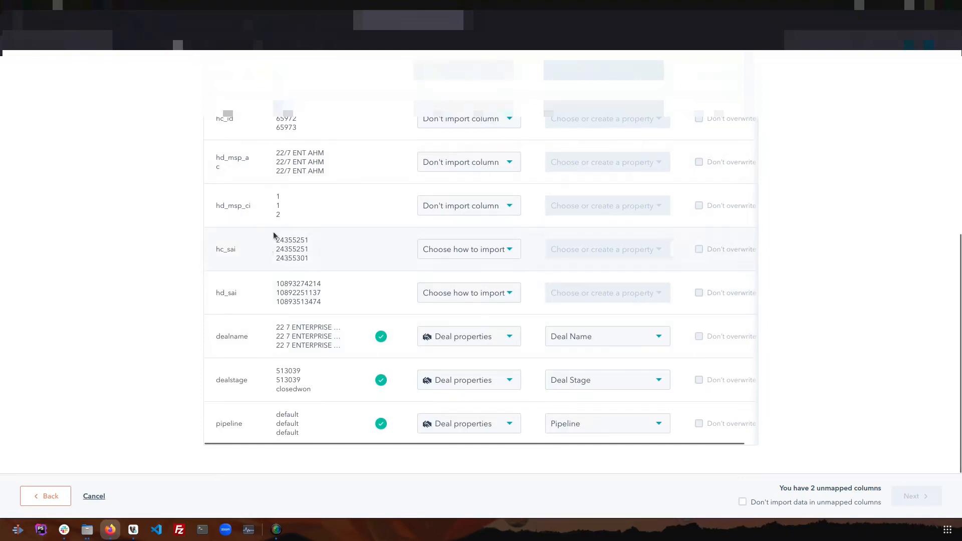
{"action": "double_click", "coordinate": [286, 240]}
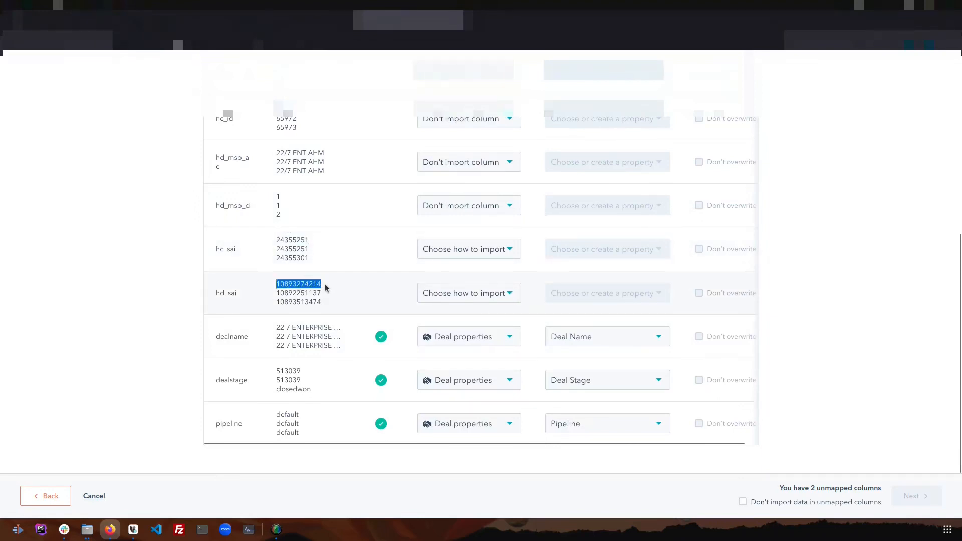
{"action": "mouse_move", "coordinate": [216, 292]}
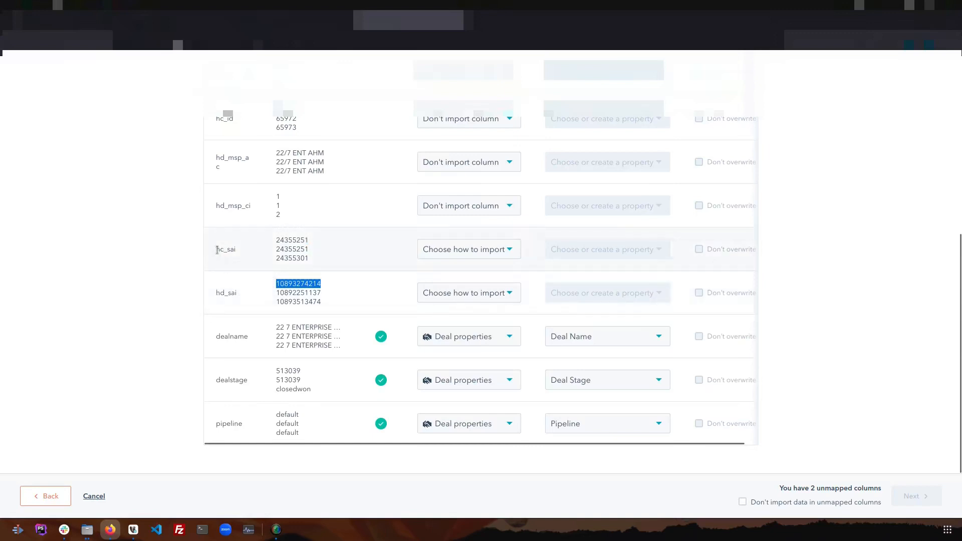
- Map hd_sai to Record ID - Deals and hc_sai to Record ID - Contacts
{"action": "left_click", "coordinate": [468, 293]}
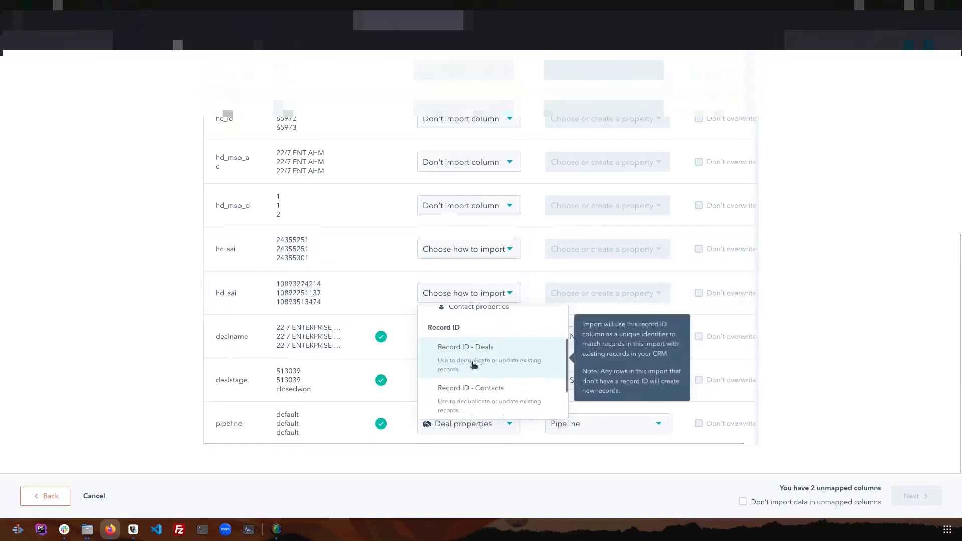
{"action": "left_click", "coordinate": [465, 347]}
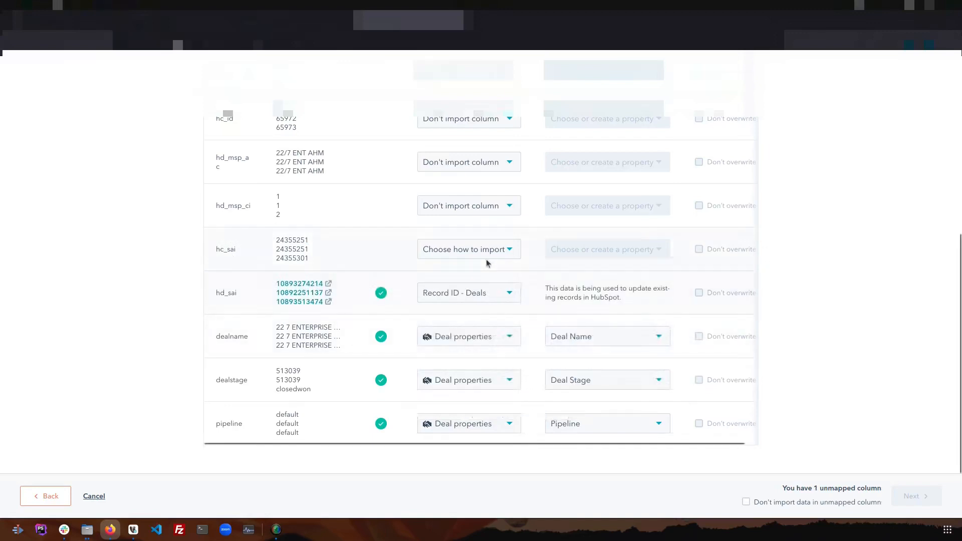
{"action": "left_click", "coordinate": [464, 250]}
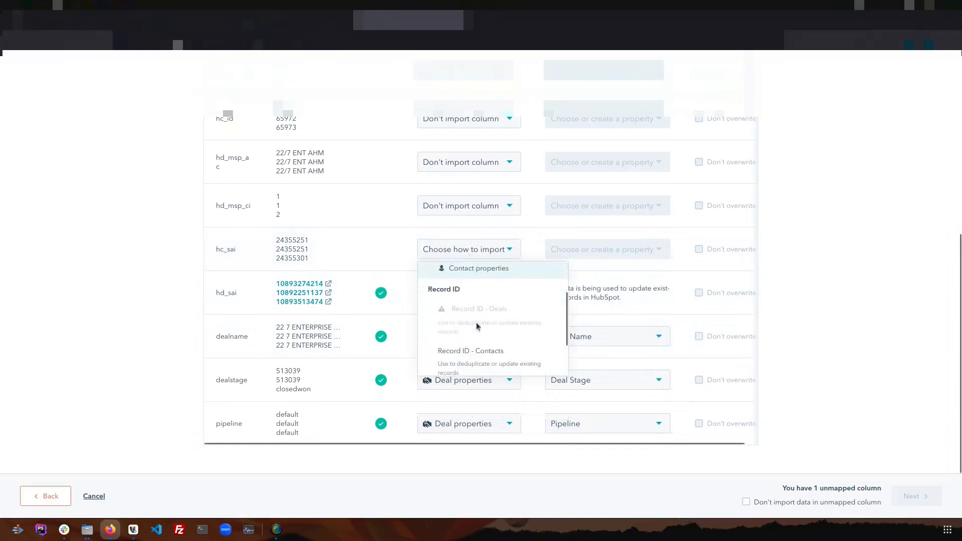
{"action": "left_click", "coordinate": [470, 351]}
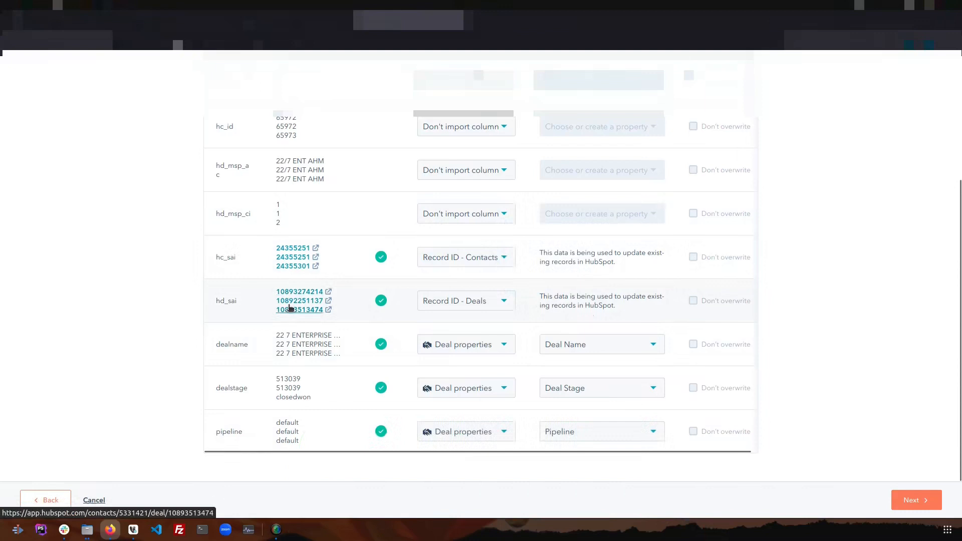
{"action": "mouse_move", "coordinate": [293, 265]}
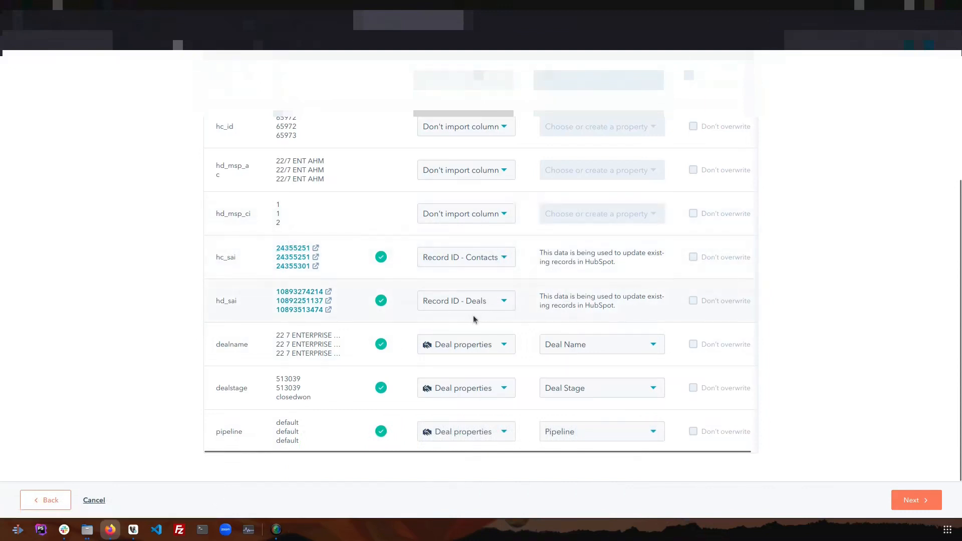
{"action": "mouse_move", "coordinate": [566, 304]}
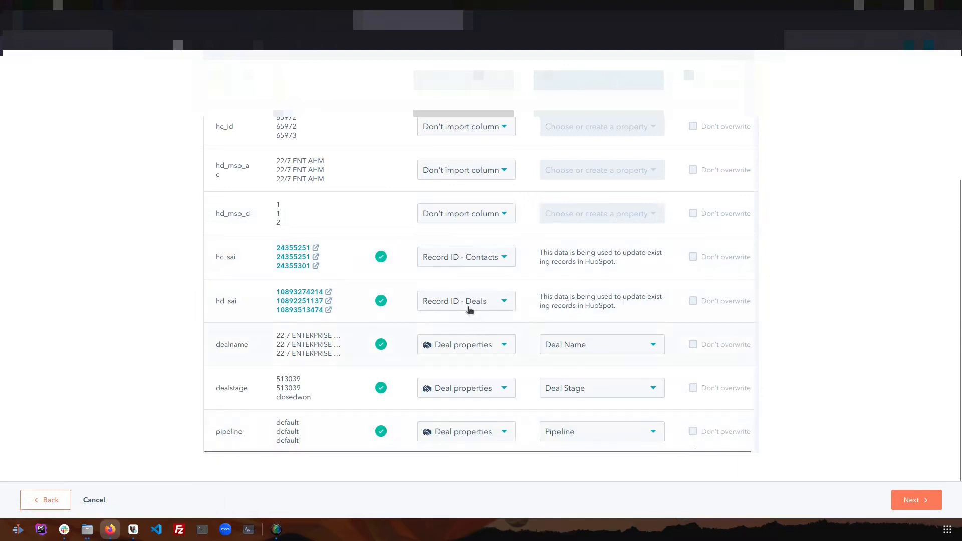
- Name the import deal_contact_association_import.csv with legitimate interest as legal basis and finish it
{"action": "left_click", "coordinate": [914, 500]}
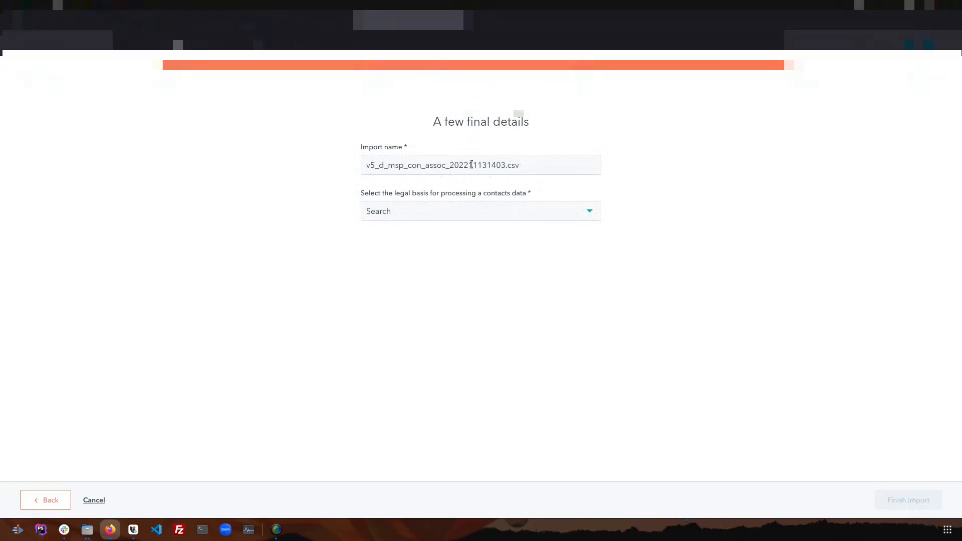
{"action": "double_click", "coordinate": [435, 165]}
{"action": "type", "text": "deal_contact_association"}
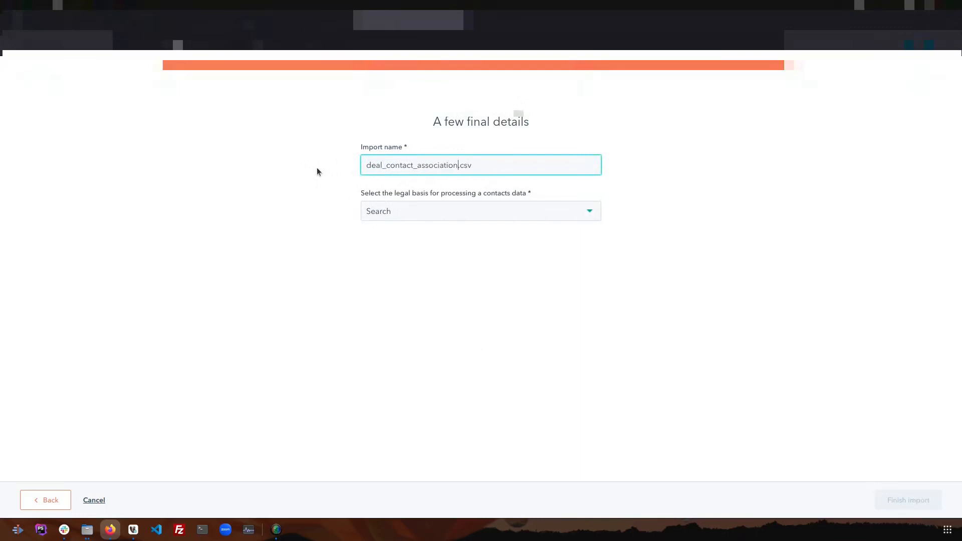
{"action": "type", "text": "_import"}
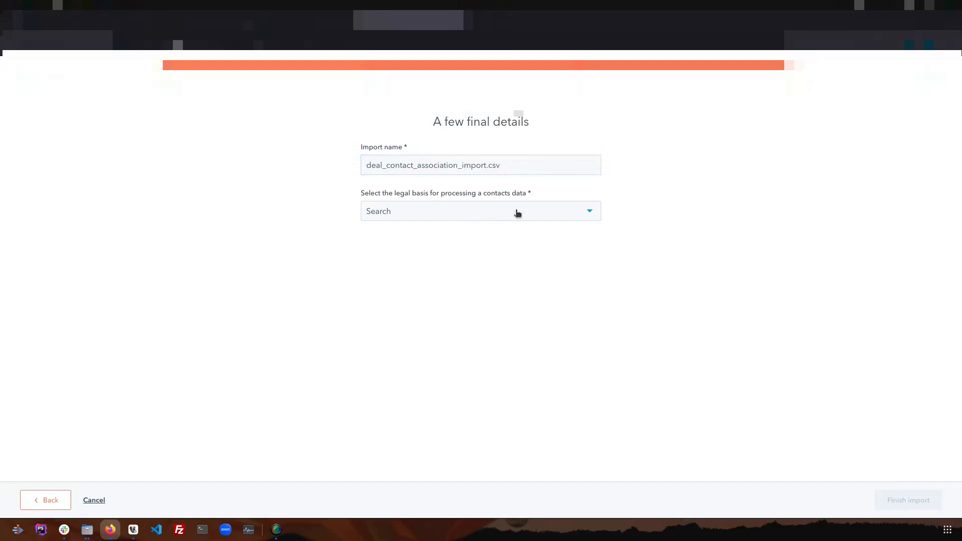
{"action": "mouse_move", "coordinate": [535, 337]}
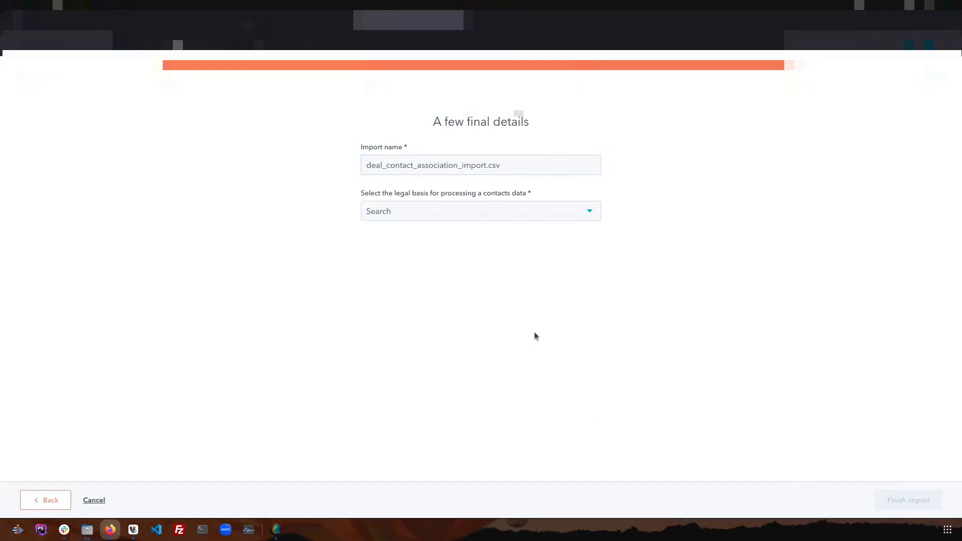
{"action": "left_click", "coordinate": [480, 212]}
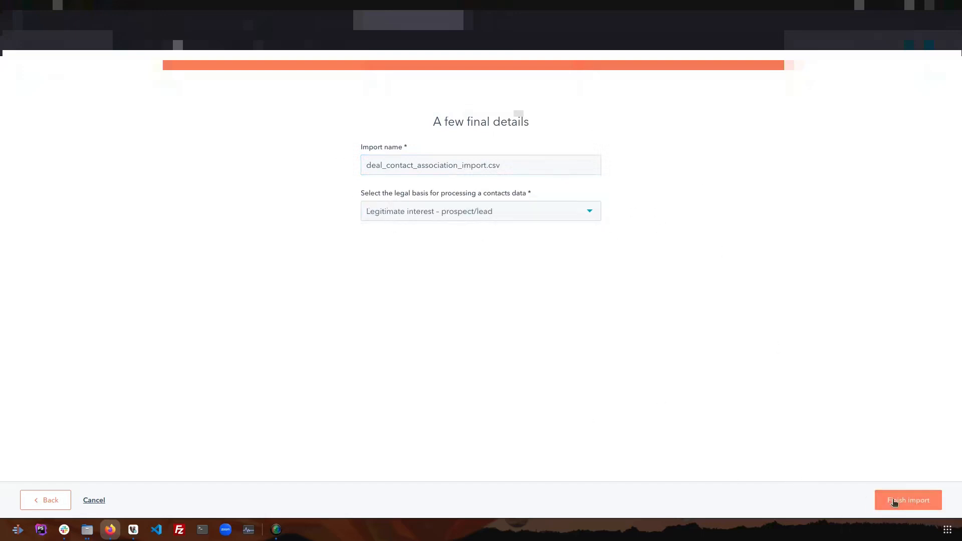
{"action": "left_click", "coordinate": [908, 500]}
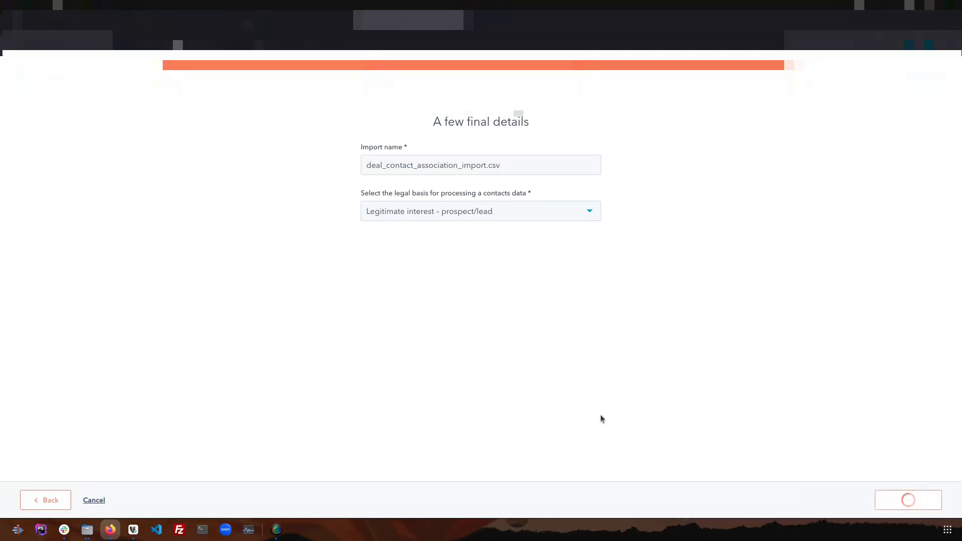
- Review the import summary: 9,687 rows, 9,582 updated records, 9,685 new associations, no errors
{"action": "left_click", "coordinate": [907, 498]}
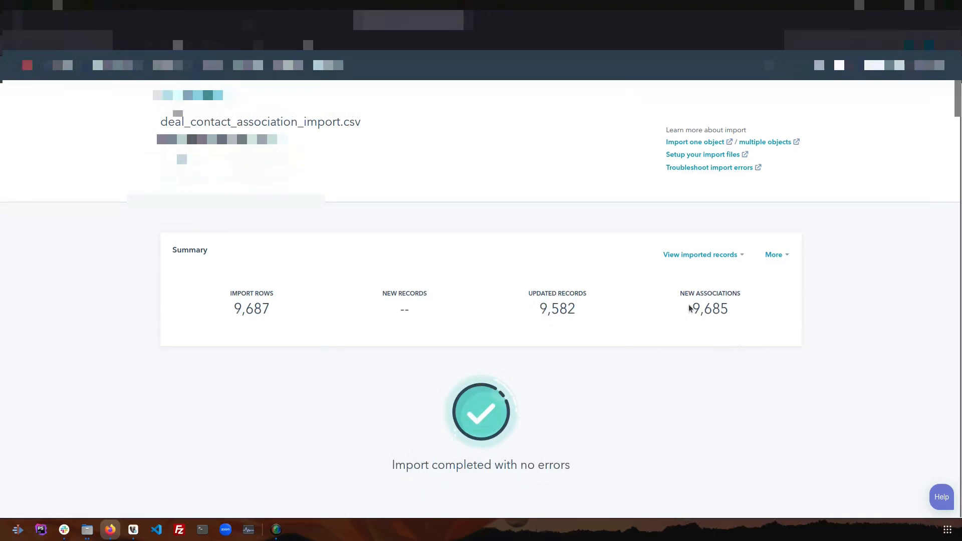
{"action": "double_click", "coordinate": [709, 309]}
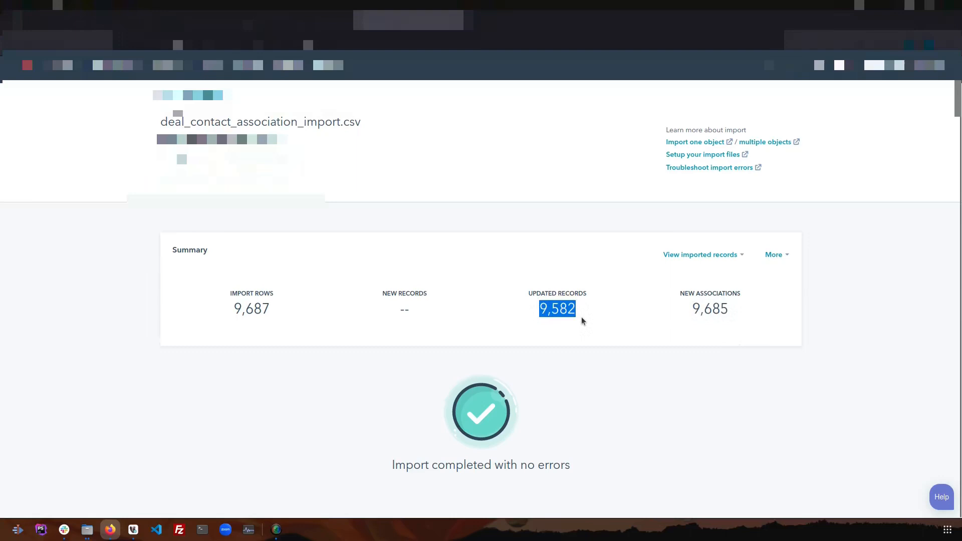
{"action": "mouse_move", "coordinate": [577, 316]}
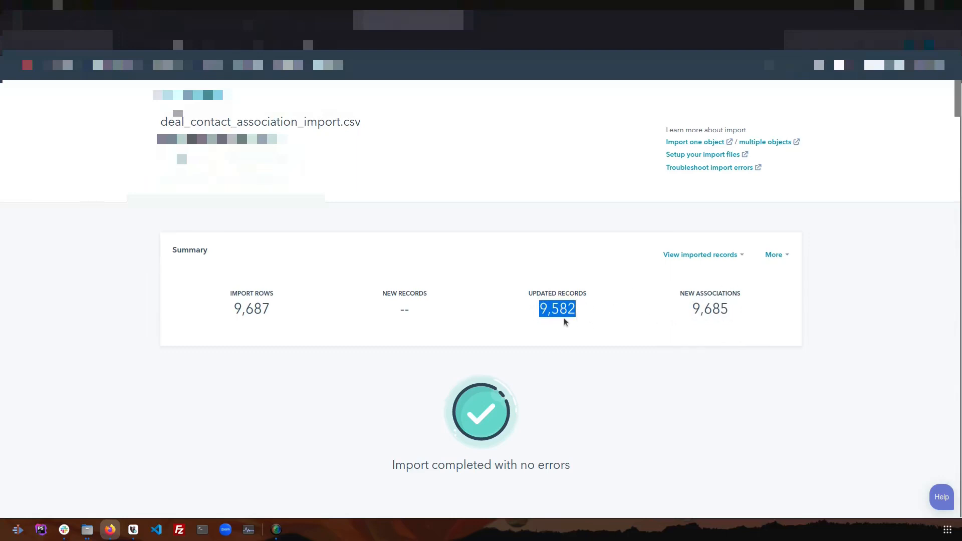
{"action": "mouse_move", "coordinate": [805, 422]}
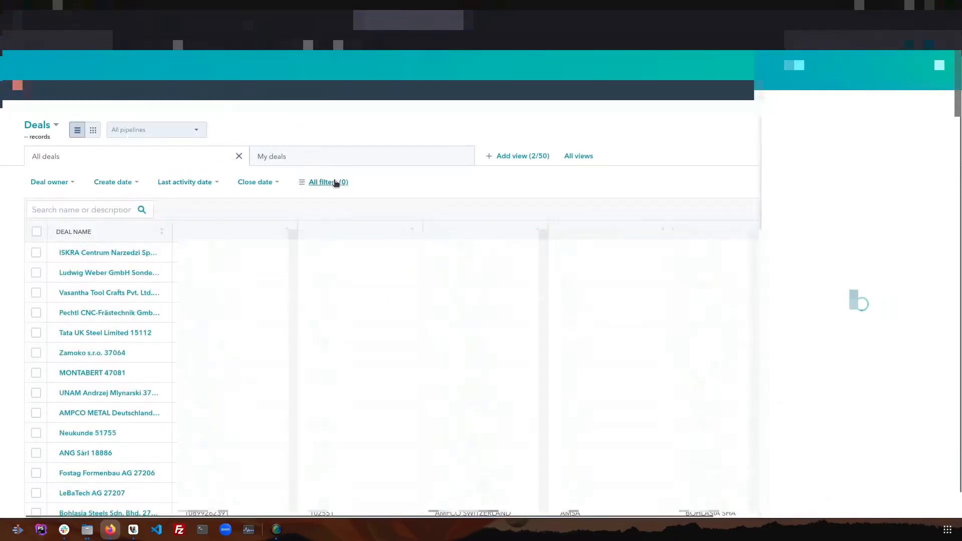
- Filter the deals list to Quotation Type MSS and search columns for 'asso' association fields
{"action": "type", "text": "qu"}
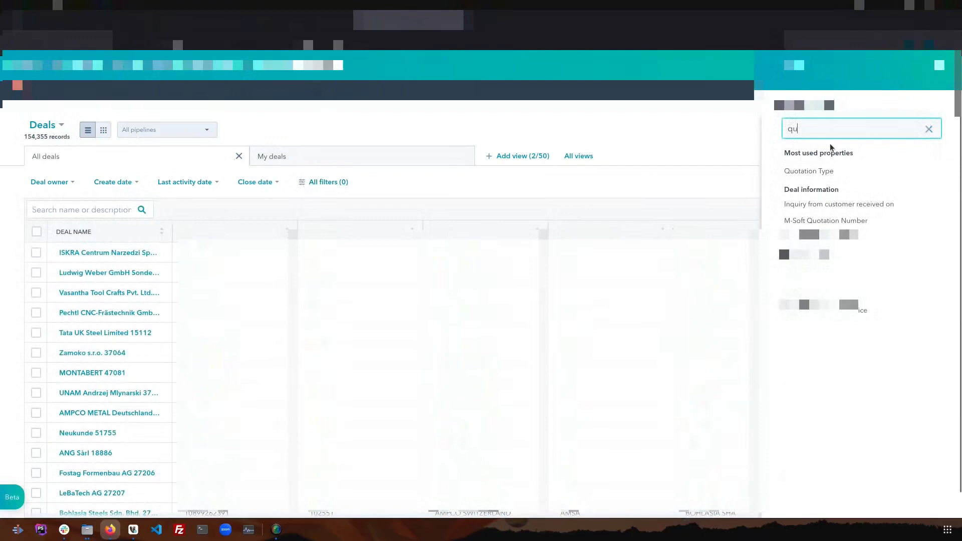
{"action": "left_click", "coordinate": [809, 171]}
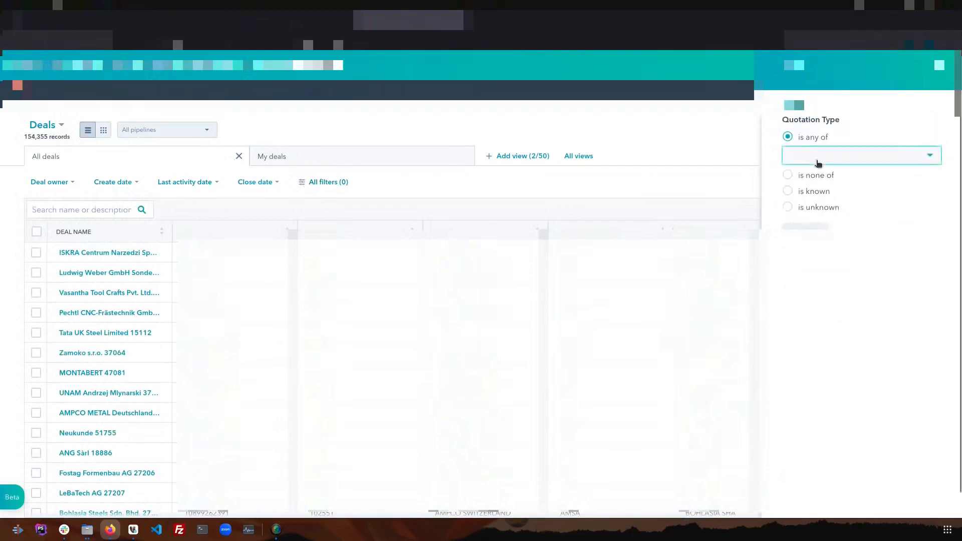
{"action": "left_click", "coordinate": [859, 154]}
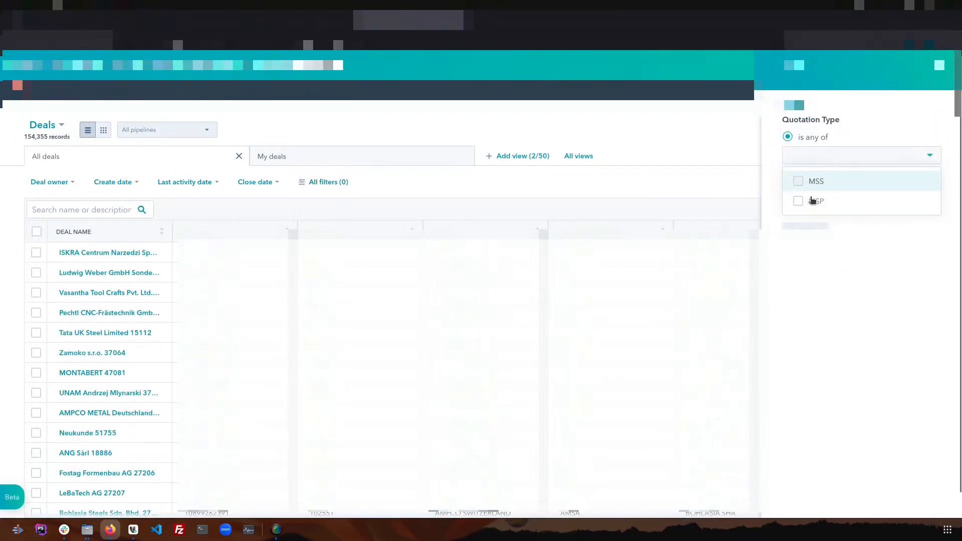
{"action": "left_click", "coordinate": [799, 182]}
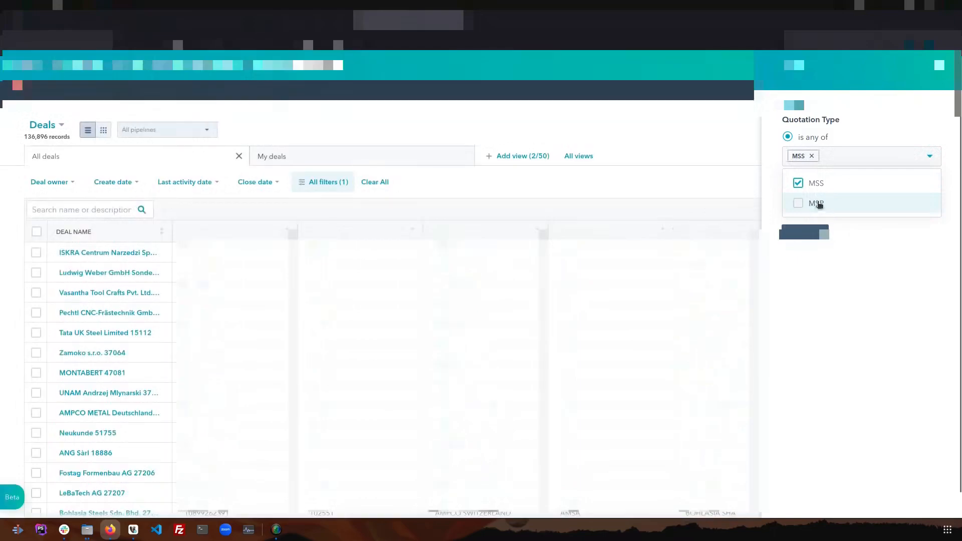
{"action": "left_click", "coordinate": [799, 204]}
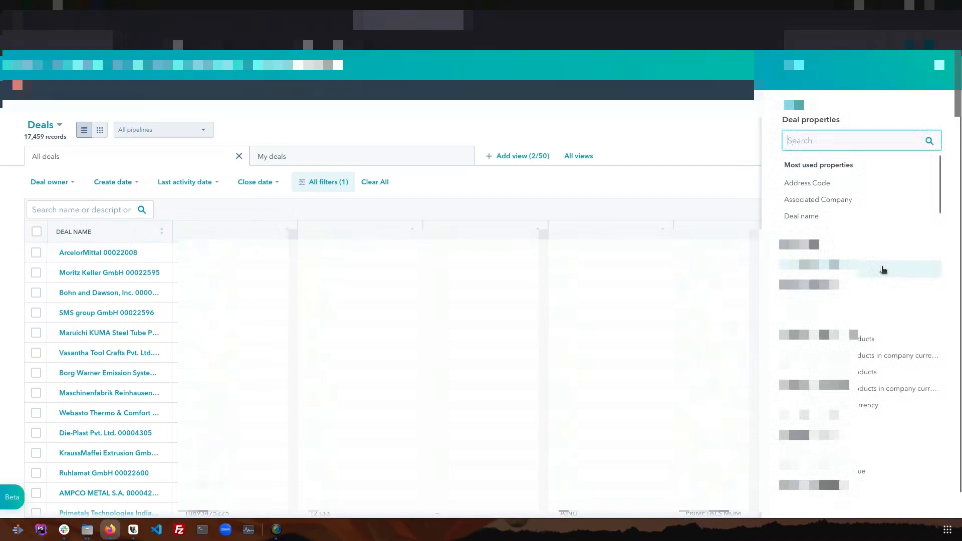
{"action": "type", "text": "asso"}
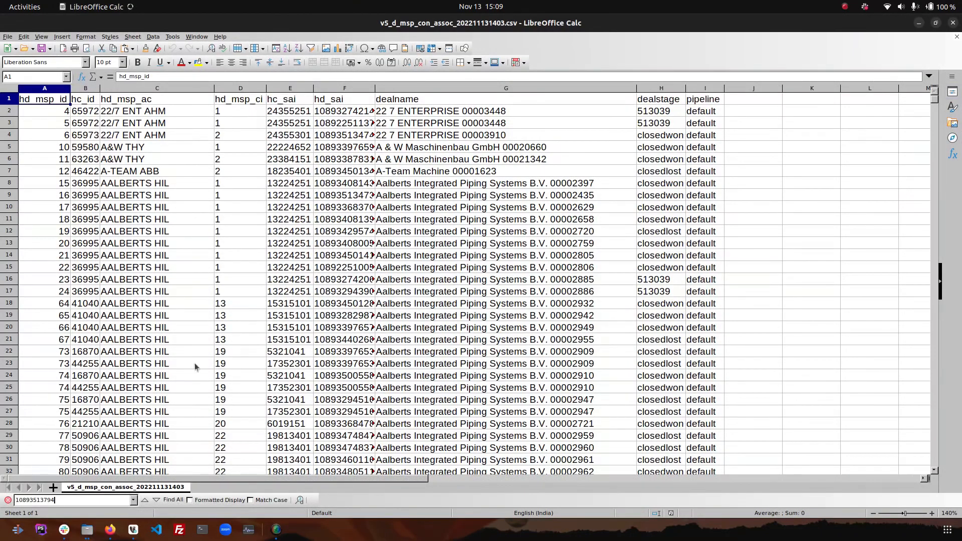
- Find the deal id in hd_sai at row 703 (ArcelorMittal 00022009) with no further matches
{"action": "left_click", "coordinate": [156, 498]}
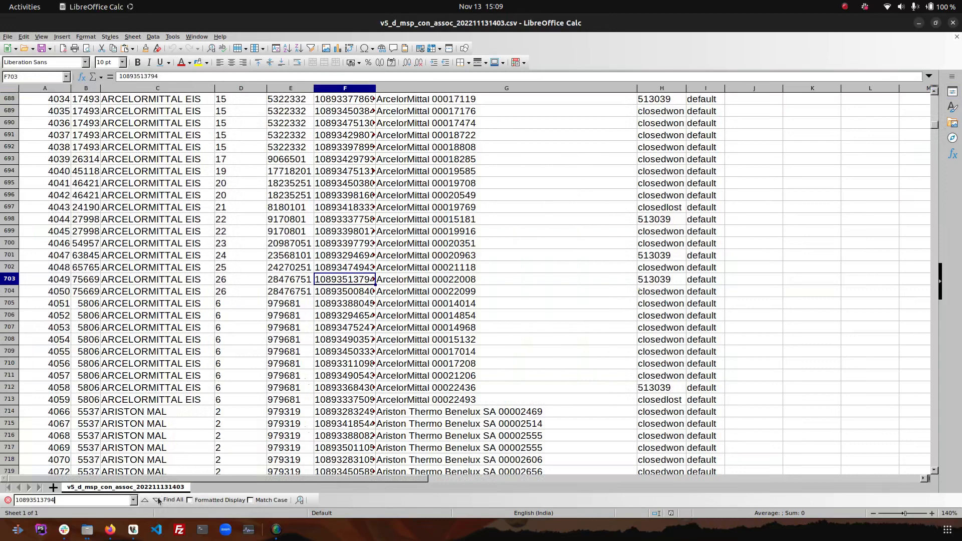
{"action": "left_click", "coordinate": [156, 499]}
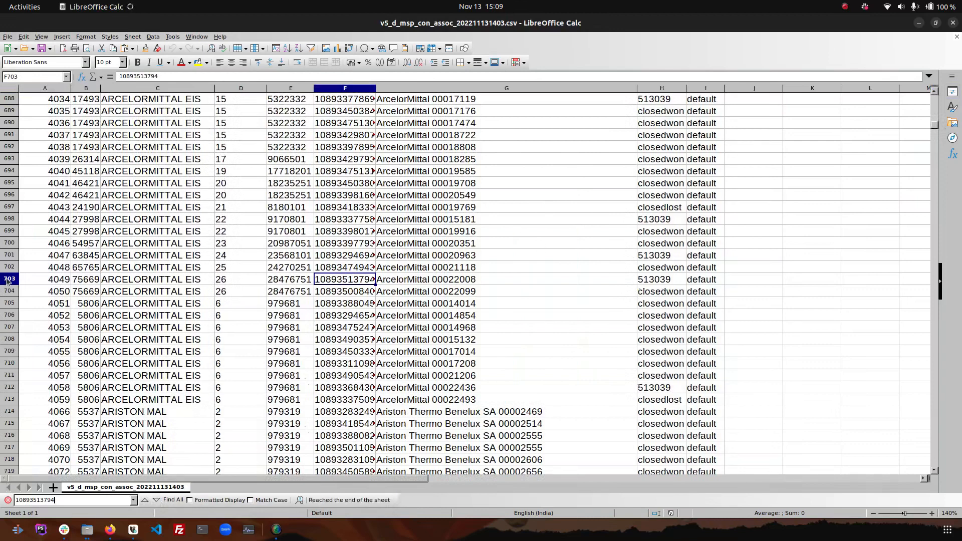